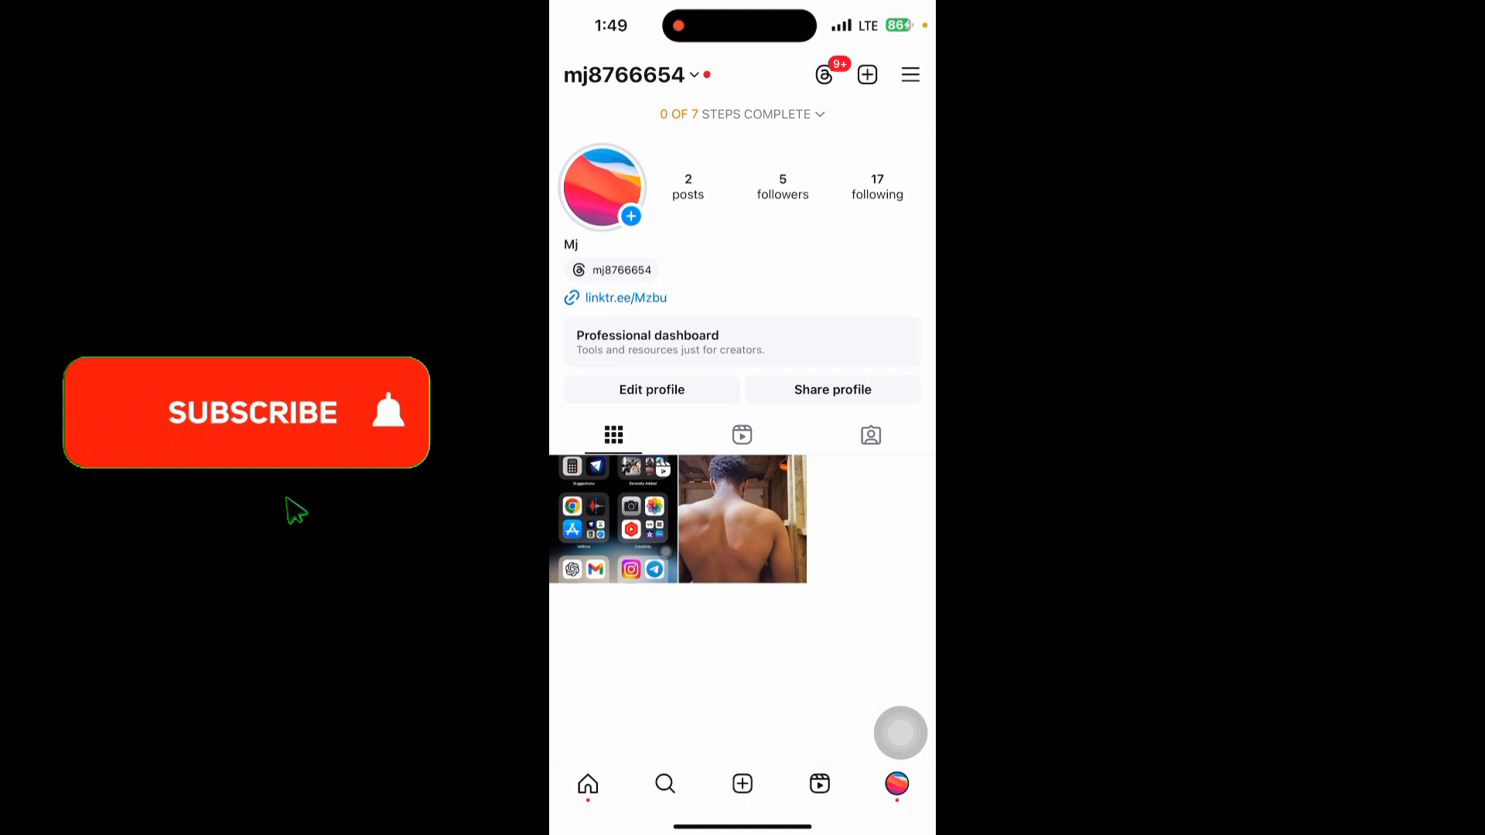
- Open the profile's settings menu to reach the Meta Accounts Center
{"action": "left_click", "coordinate": [246, 412]}
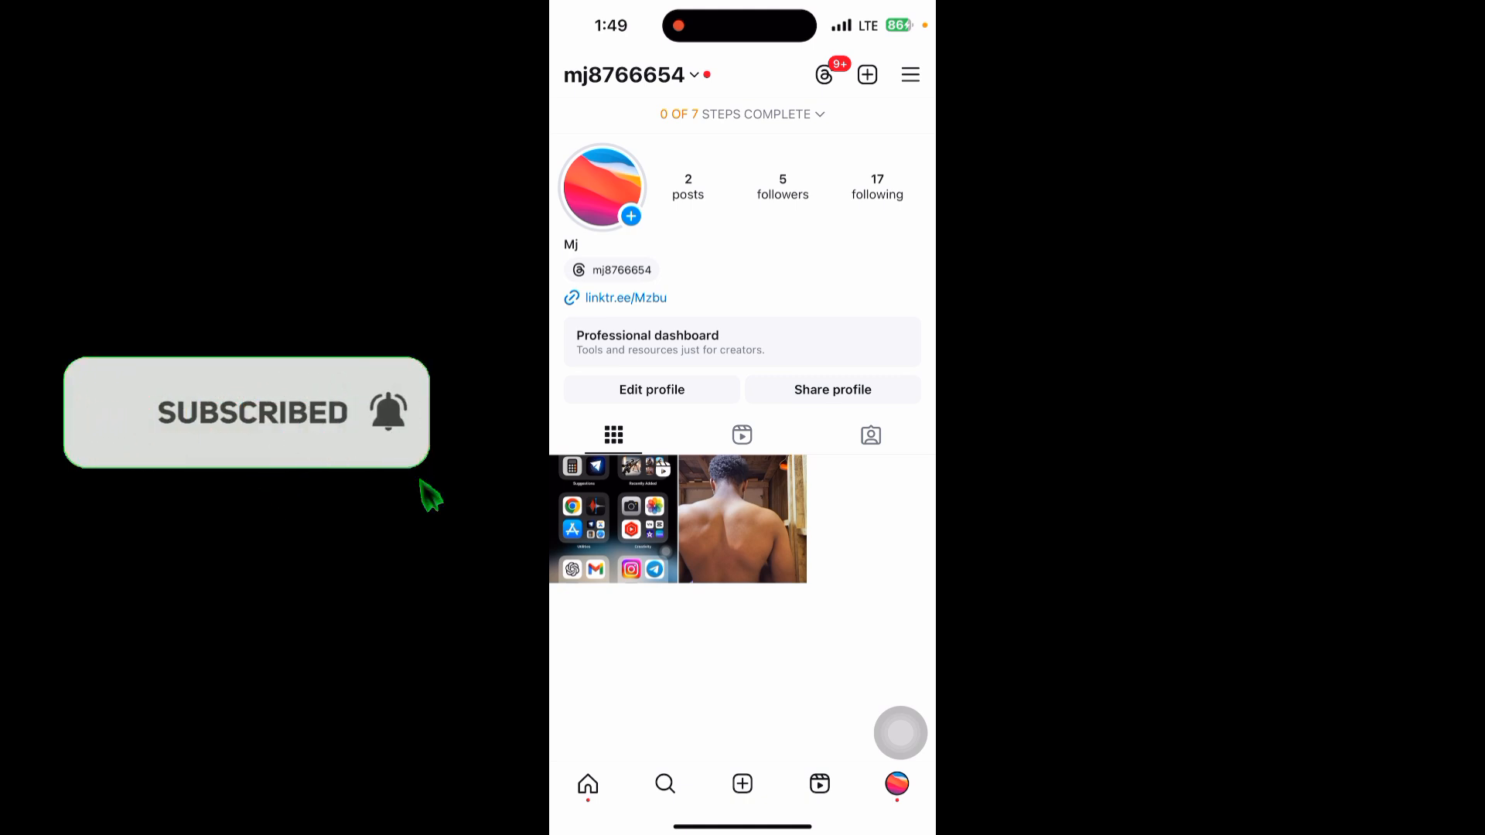
{"action": "left_click", "coordinate": [908, 74]}
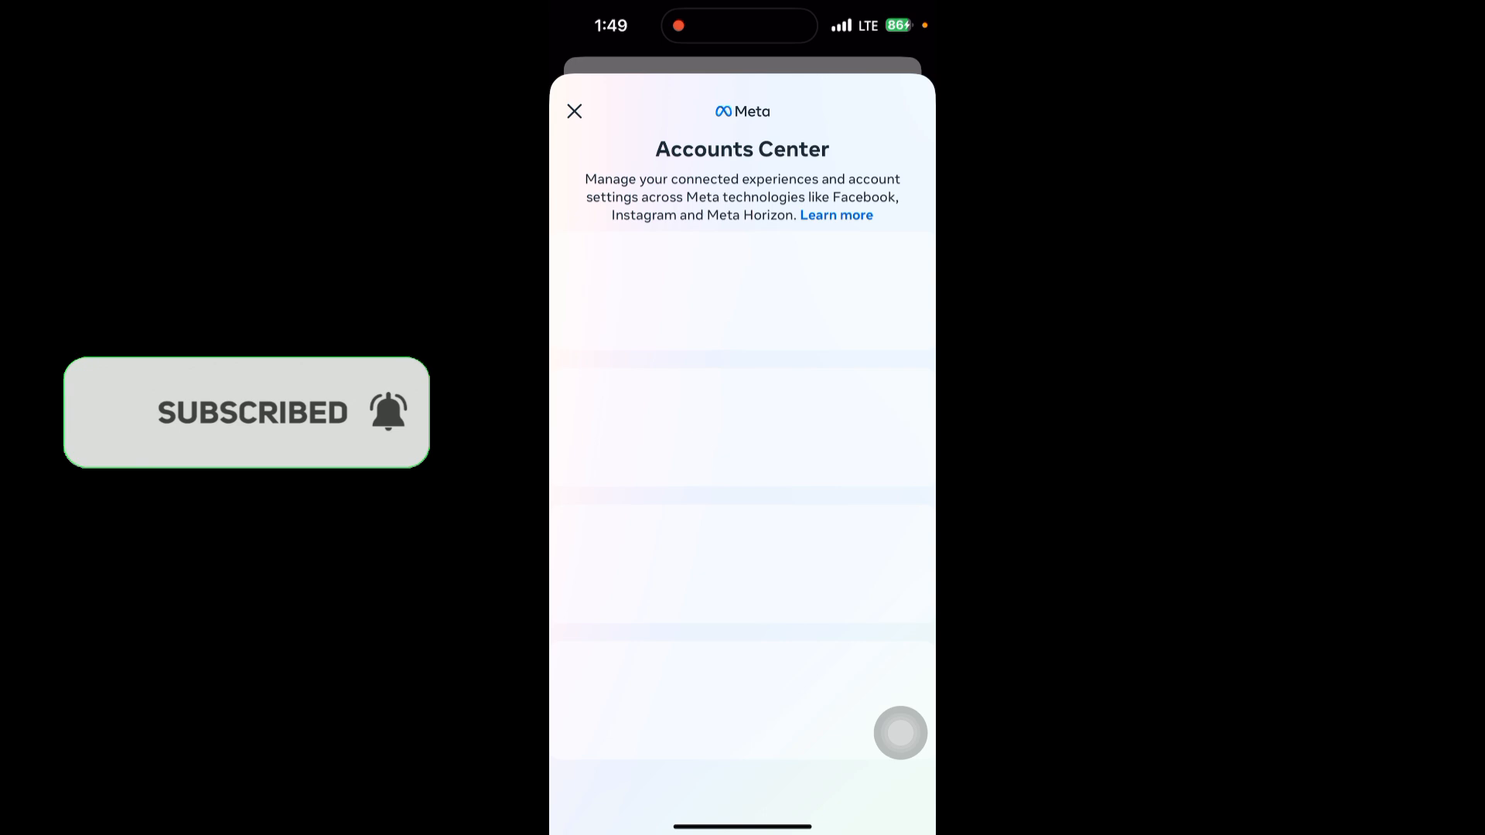
- Return to the profile, open account search and enter "09" to list matching accounts
{"action": "scroll", "scroll_direction": "down", "scroll_amount": 3}
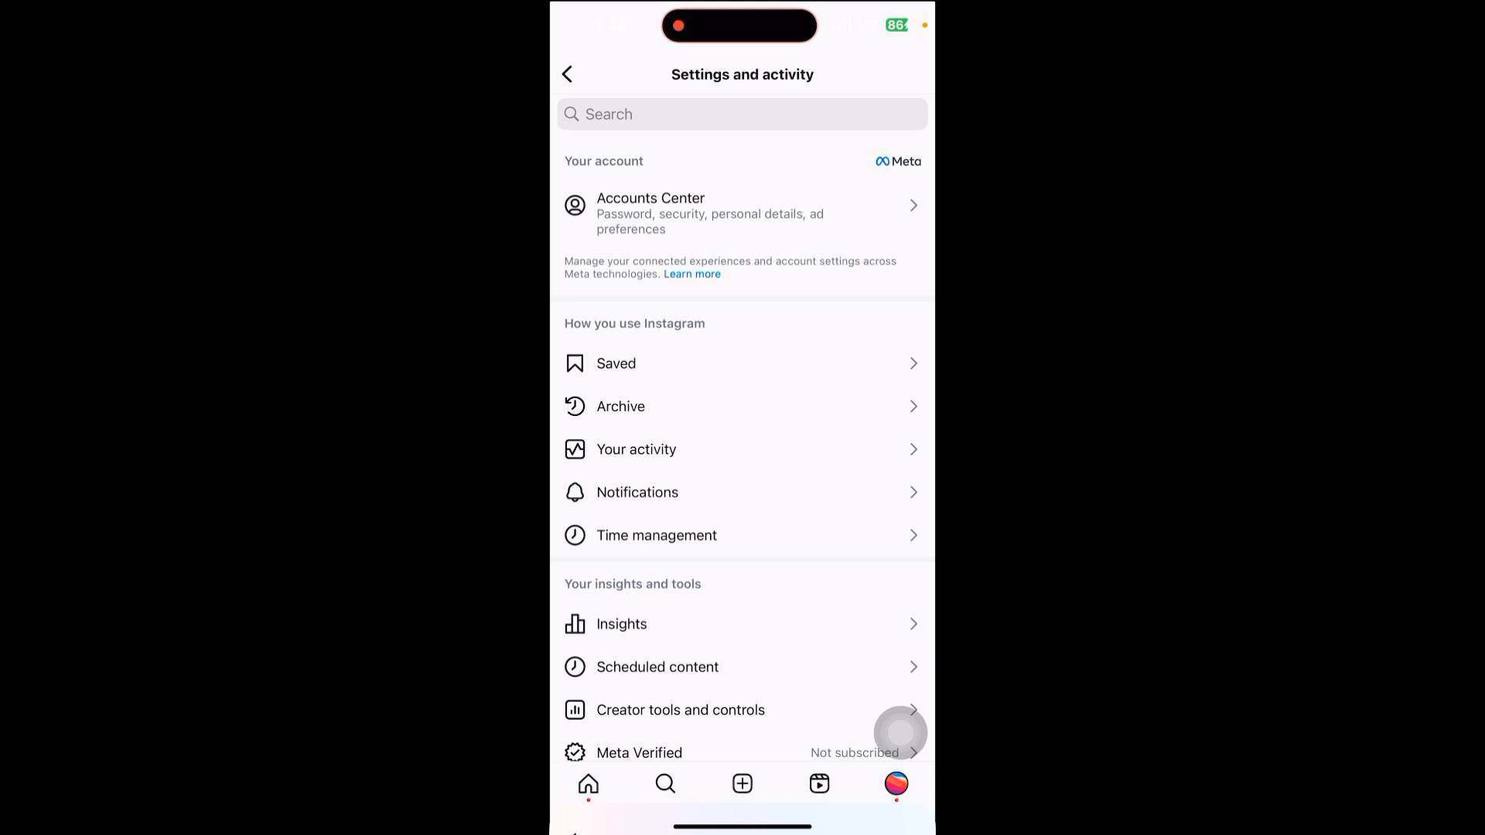
{"action": "left_click", "coordinate": [567, 75]}
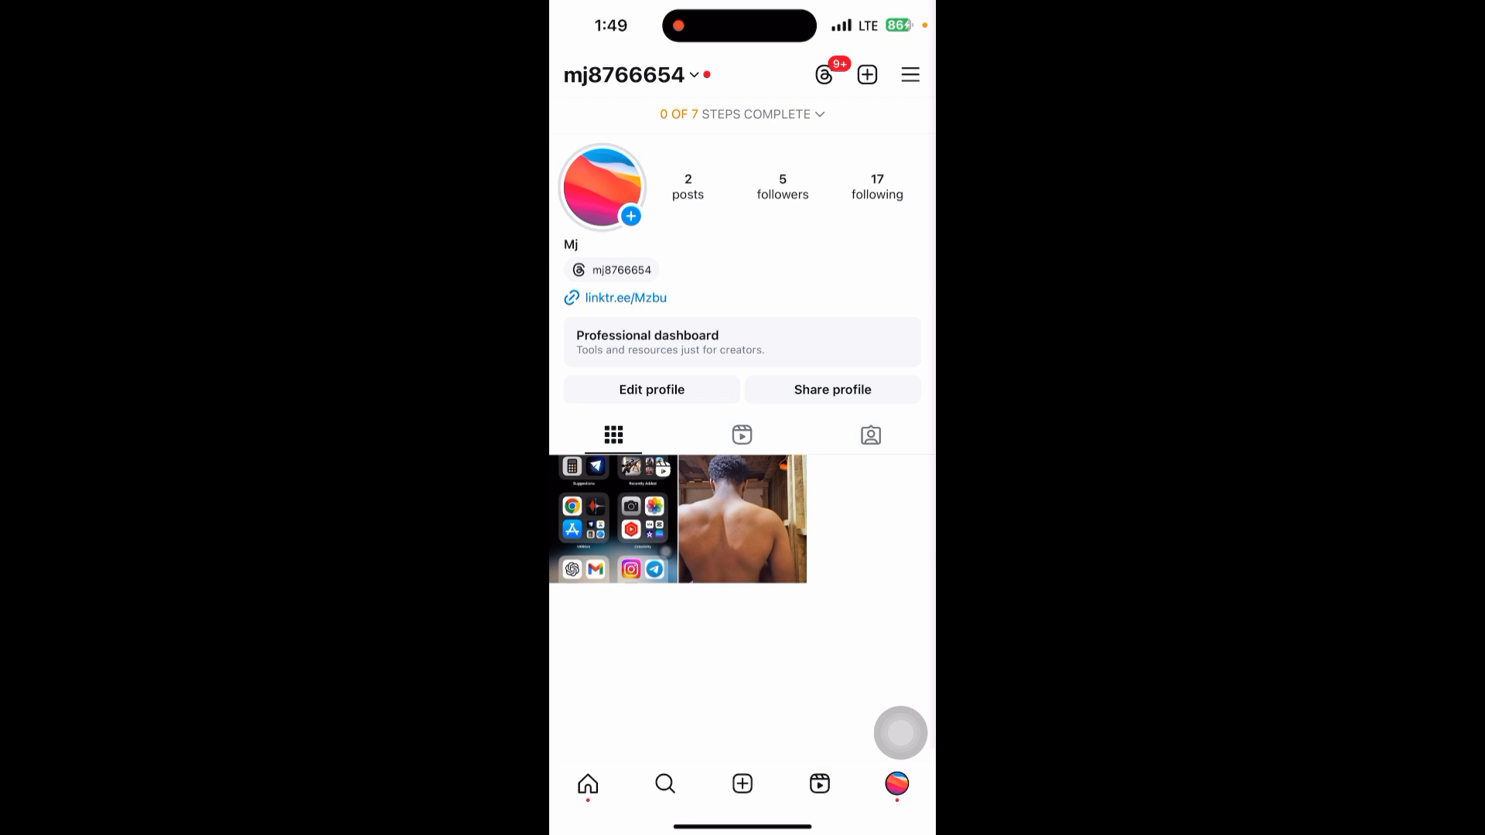
{"action": "left_click", "coordinate": [665, 783]}
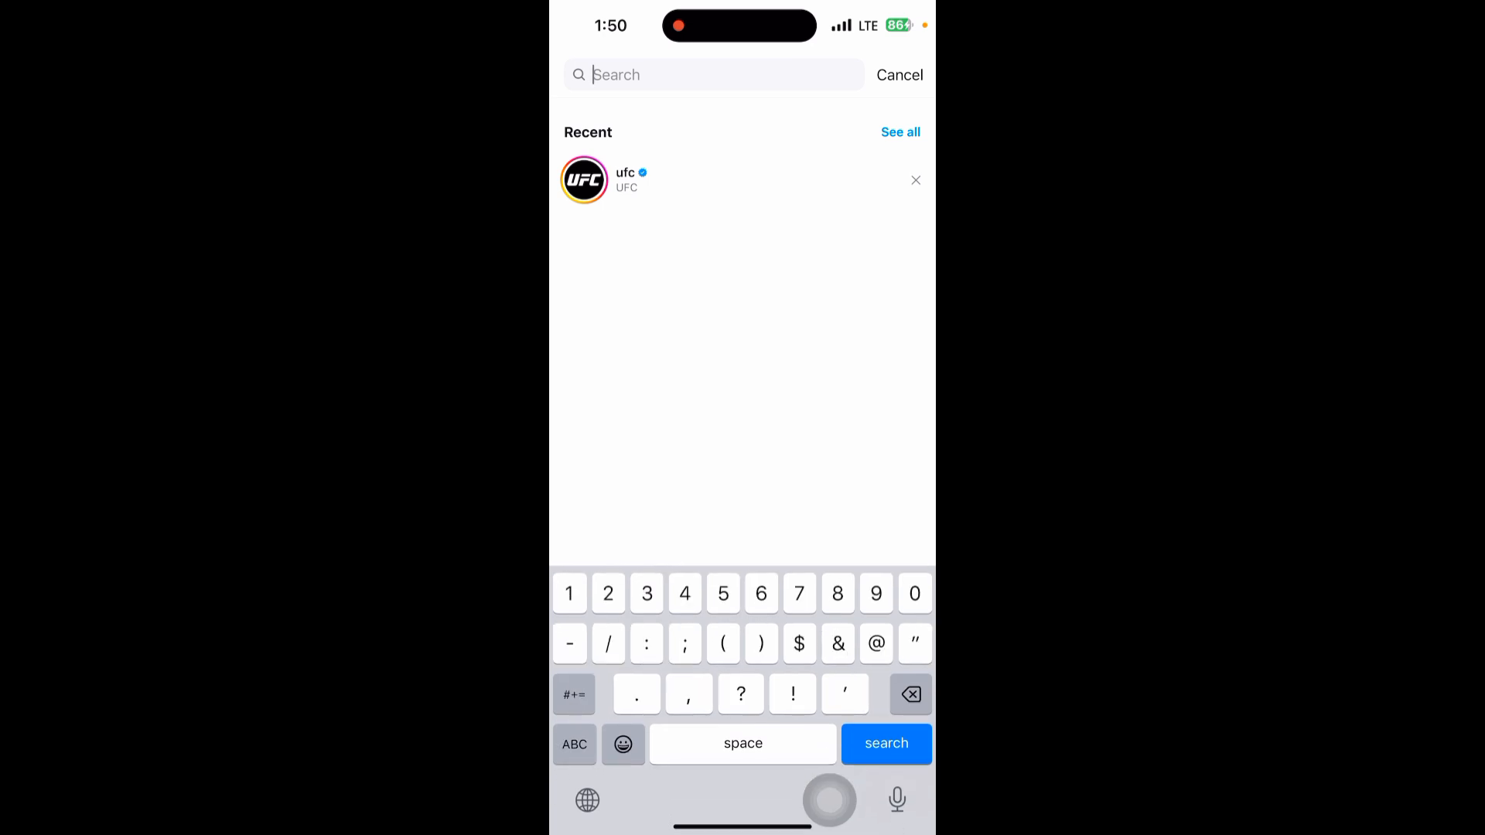
{"action": "type", "text": "09"}
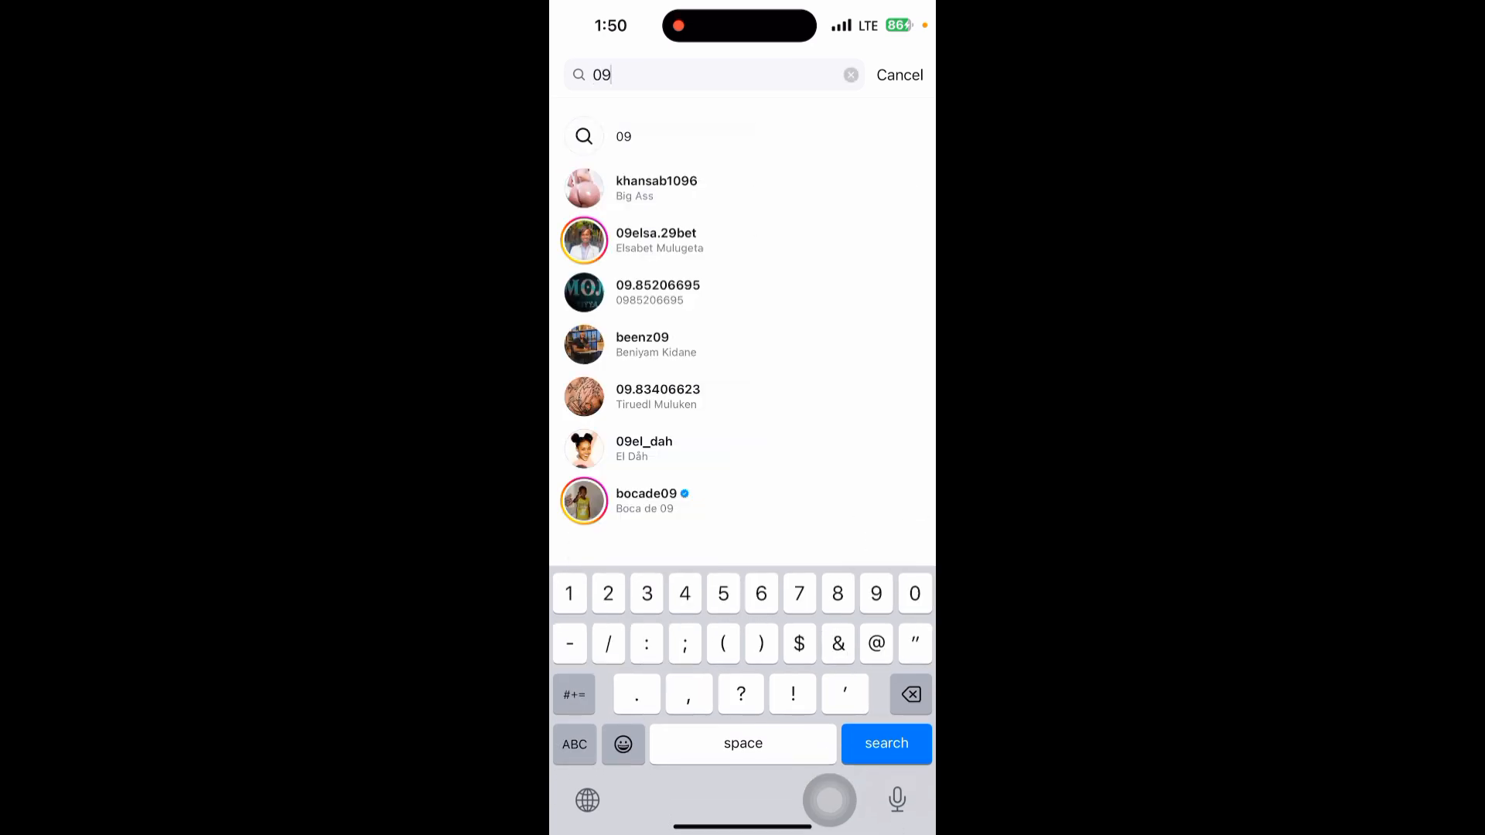